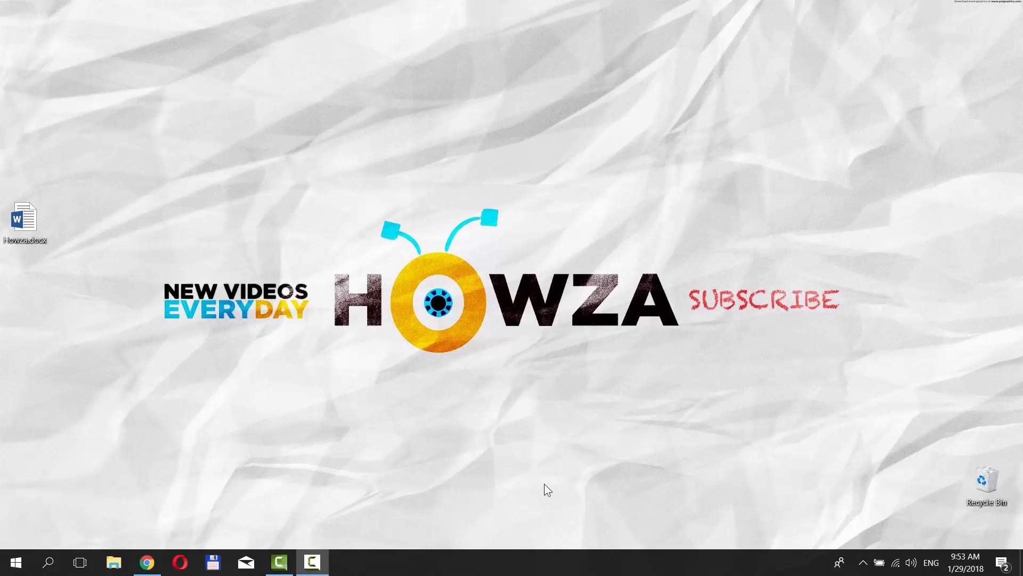
mouse_move(412, 448)
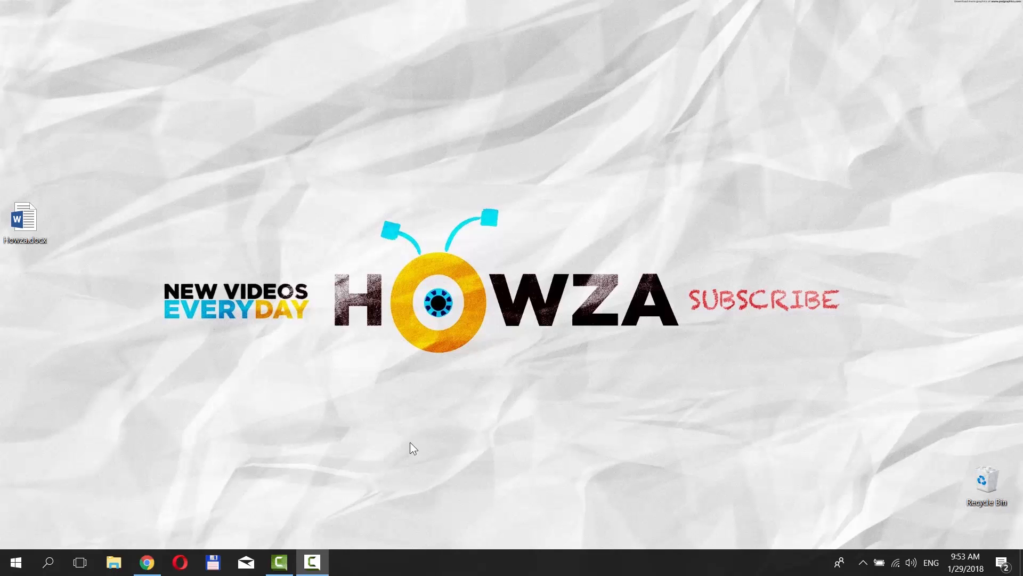
Open Howza.docx from the desktop into a blank Word page.
double_click(25, 219)
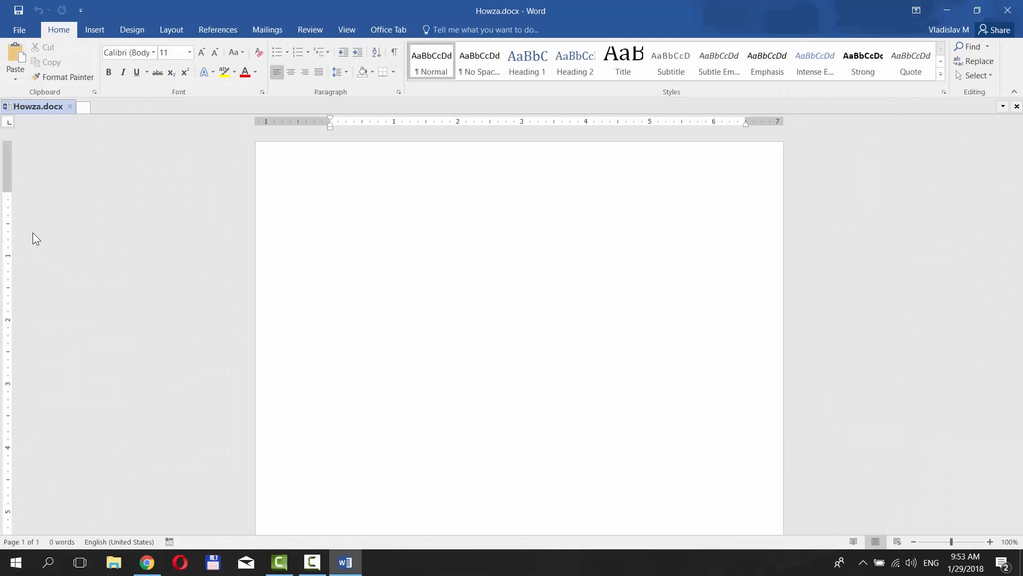
click(331, 198)
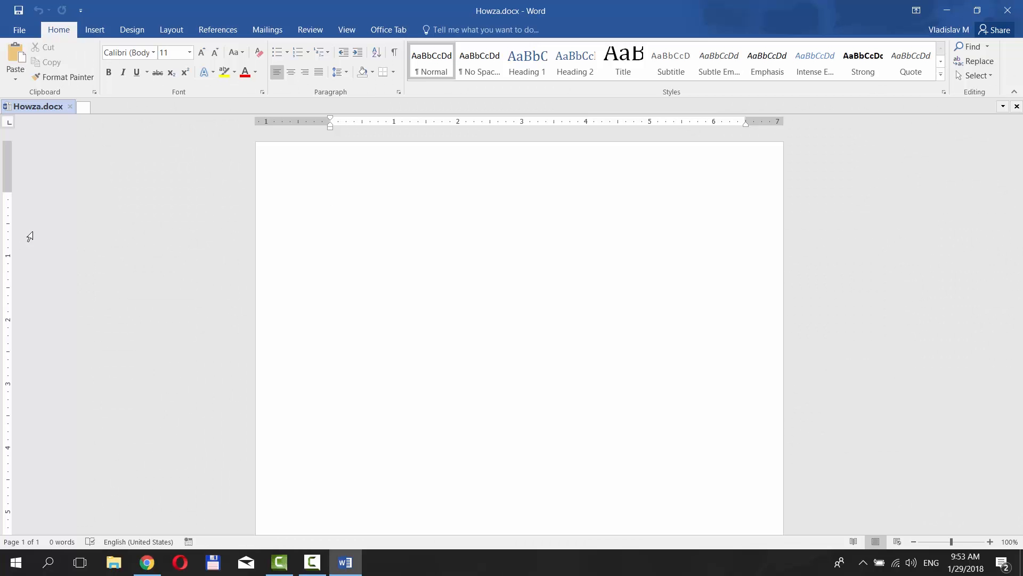
Insert a simple text box reading "Please like it and subscribe to our channel.".
click(95, 30)
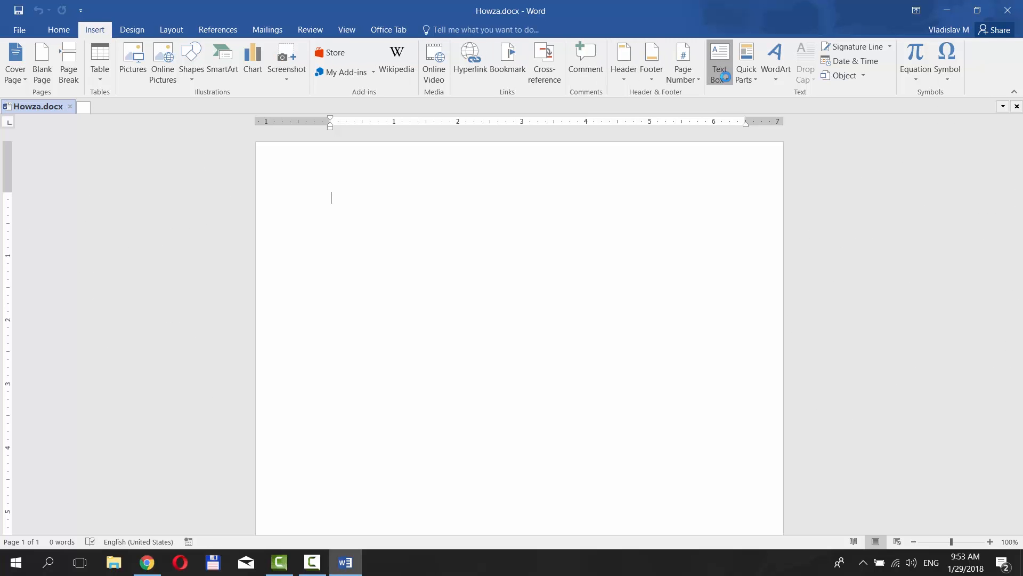
click(718, 58)
text(Please like it and subscribe to our channel.)
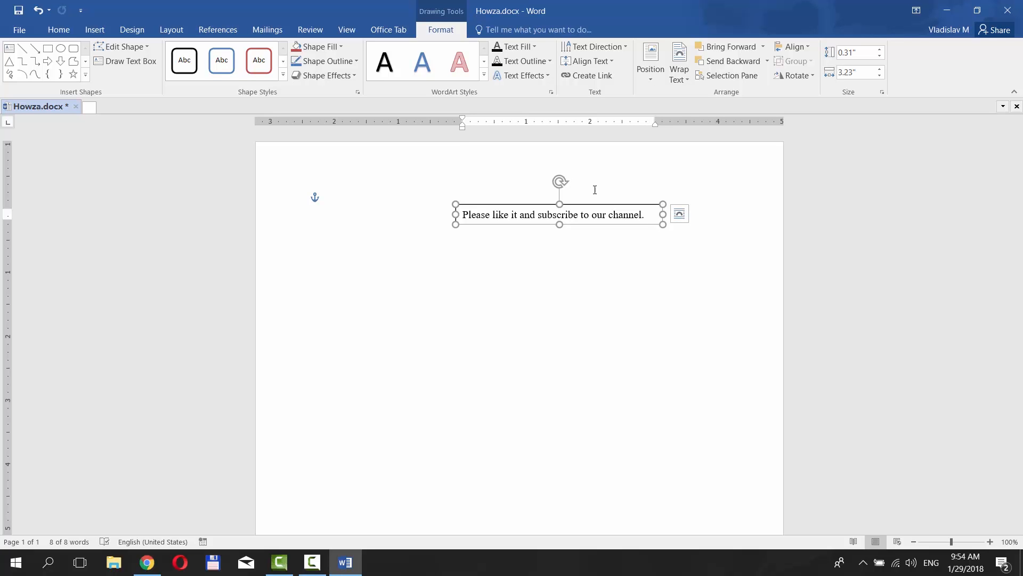
mouse_move(358, 91)
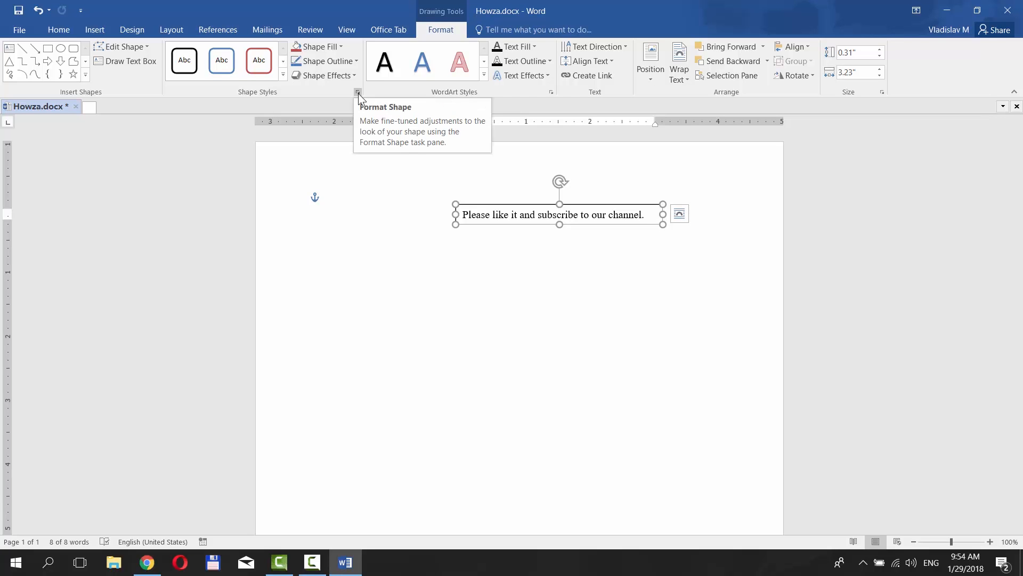
In Format Shape > Effects > 3-D Rotation, set the text box's X Rotation to 180 so the sentence mirrors.
click(358, 92)
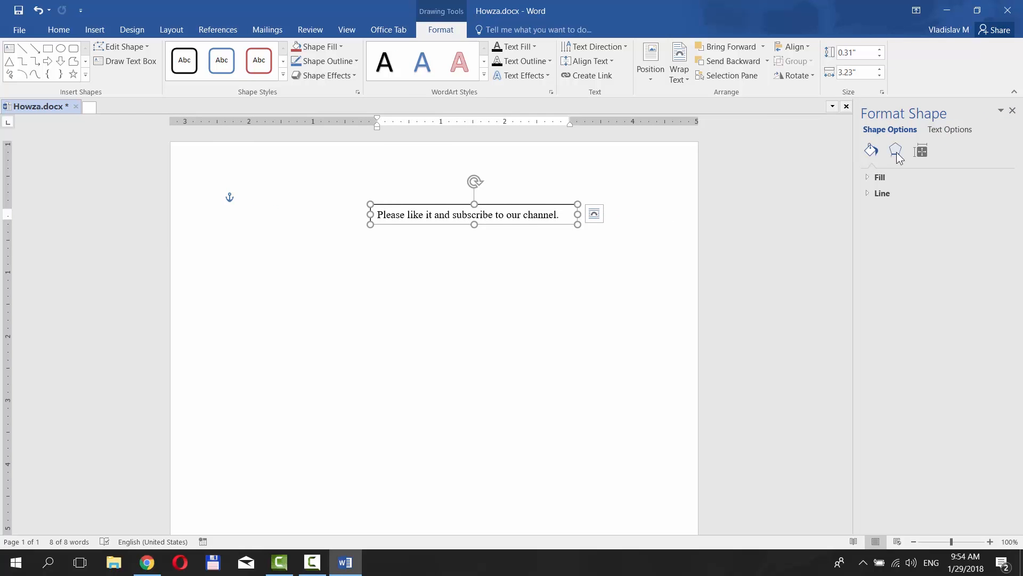
click(897, 150)
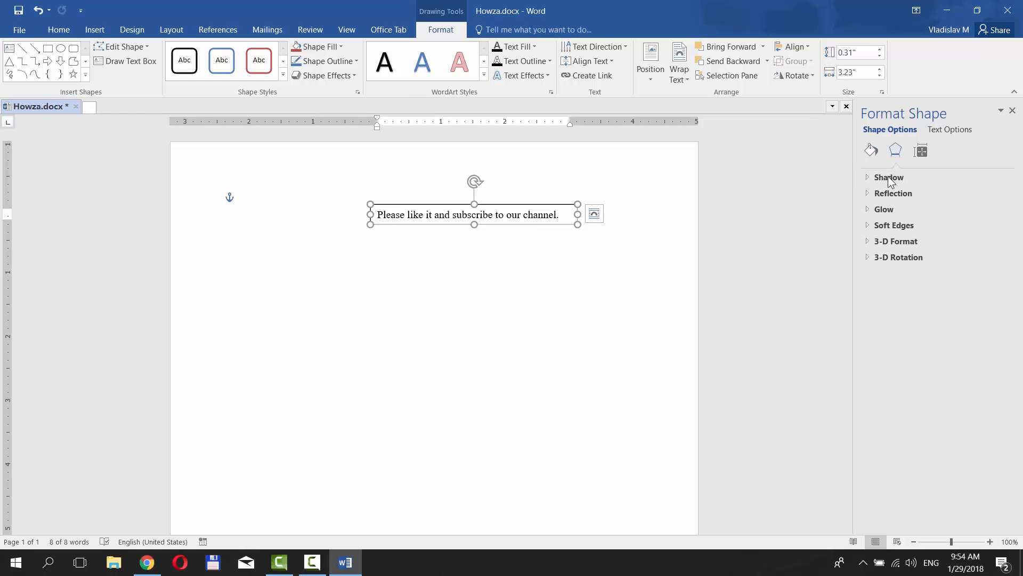
click(899, 257)
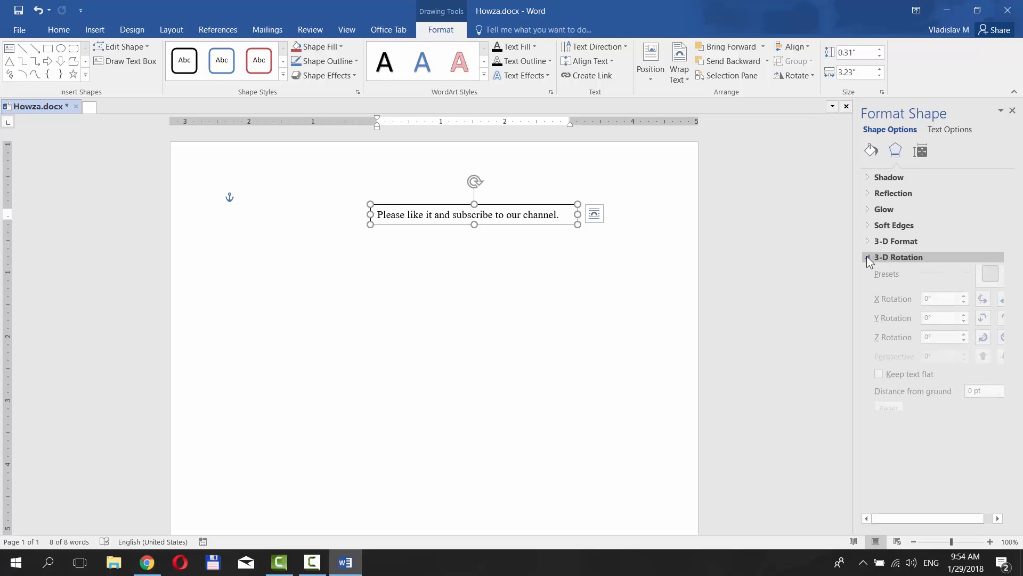
click(871, 257)
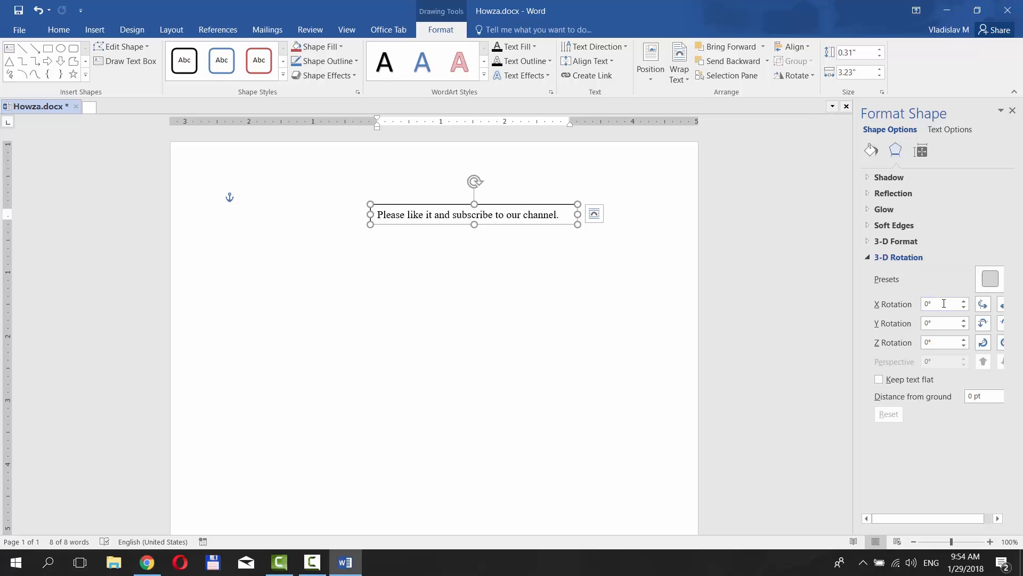
click(940, 304)
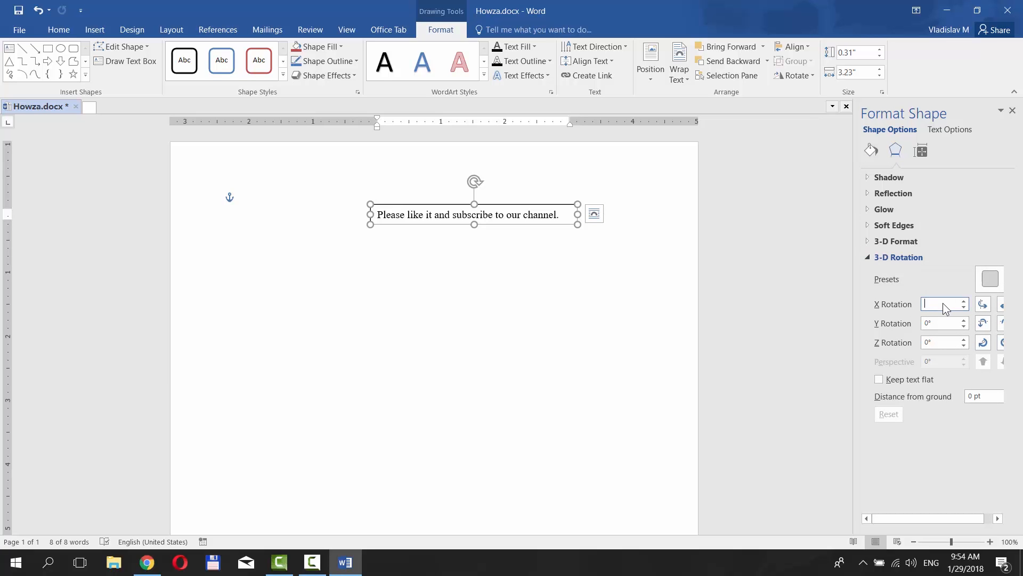
text(180)
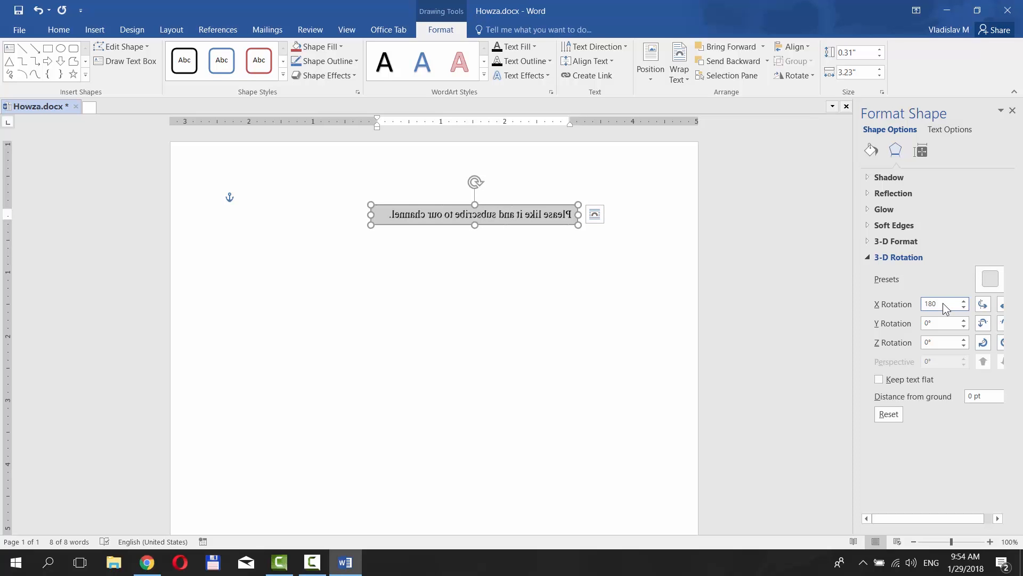
Collapse the 3-D settings and expand Fill under Fill & Line for the mirrored text box.
click(899, 257)
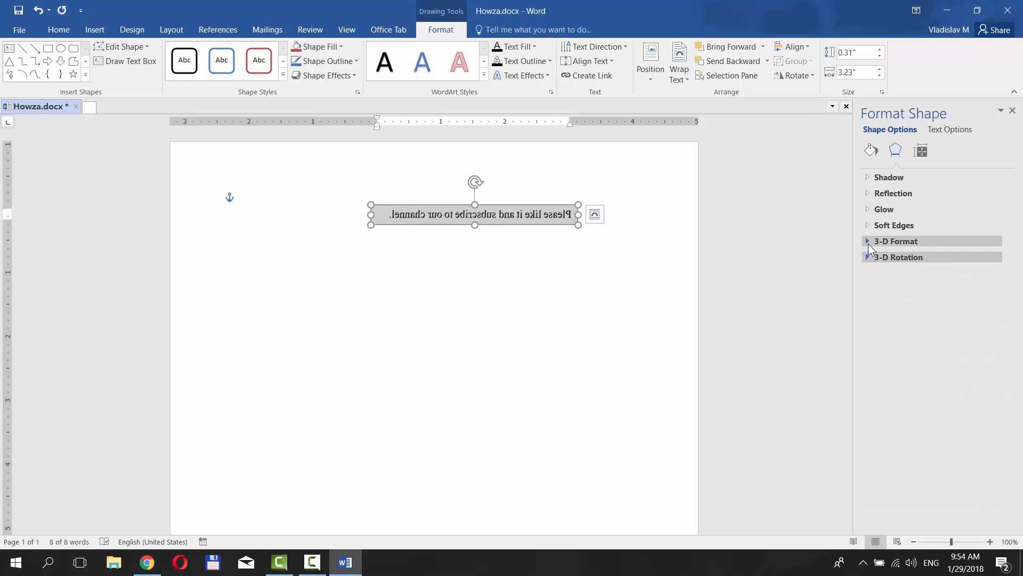
click(895, 241)
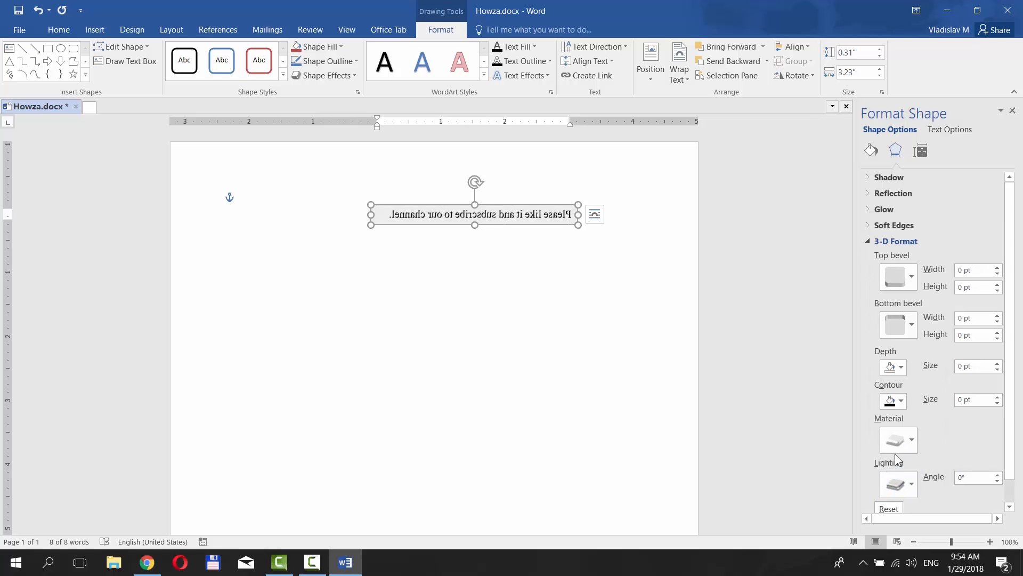
mouse_move(897, 276)
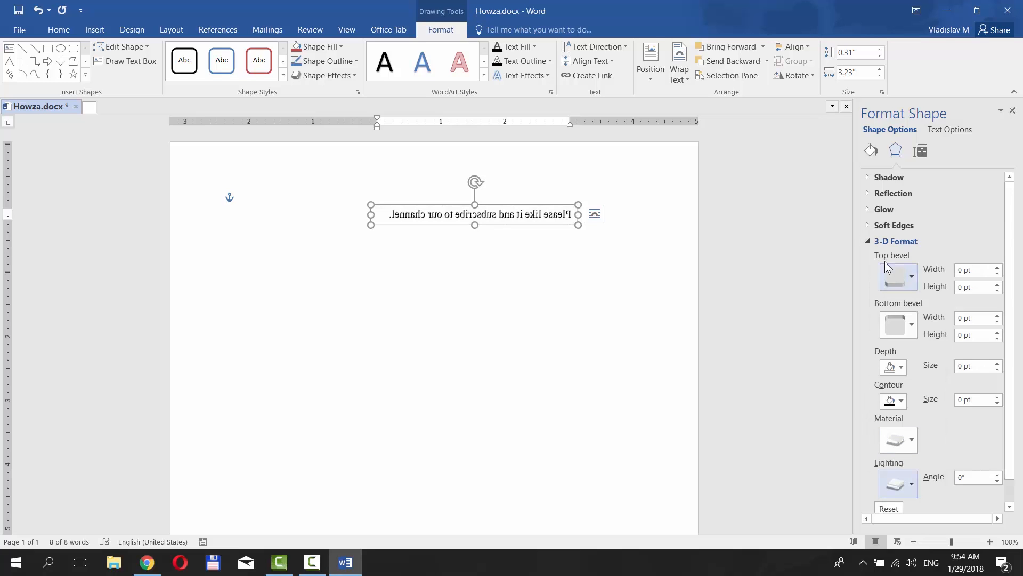
click(896, 241)
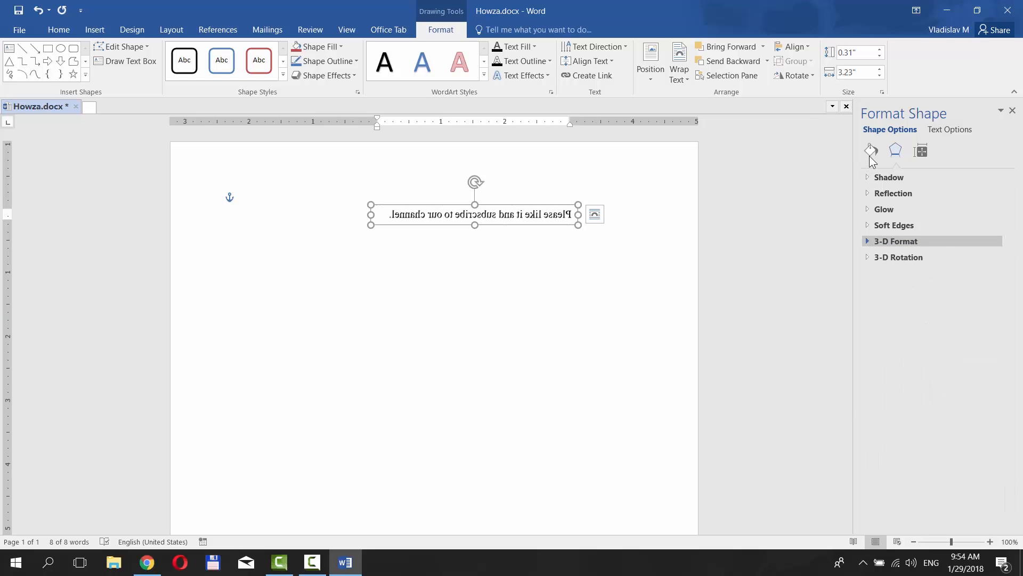
click(871, 150)
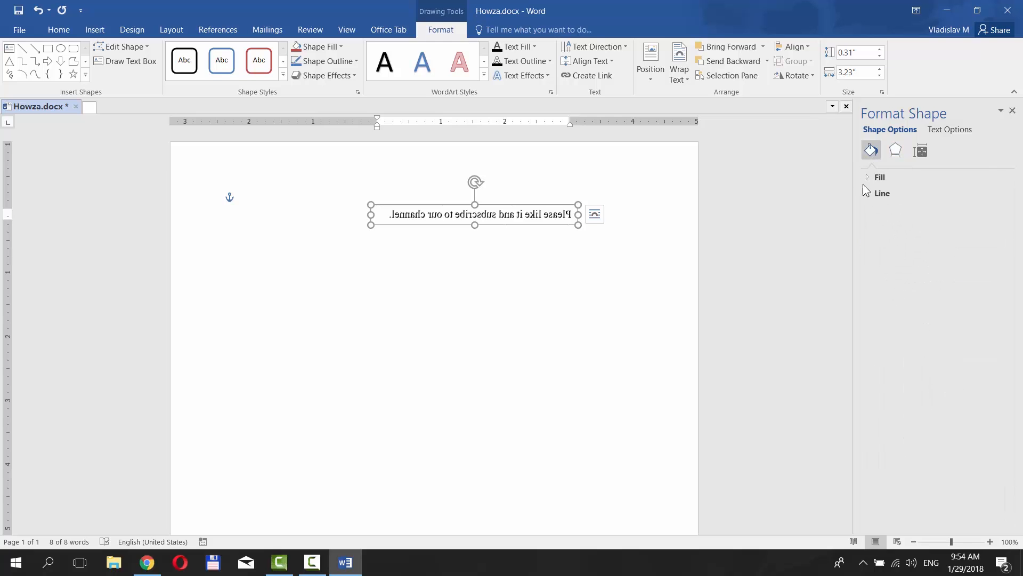
click(879, 177)
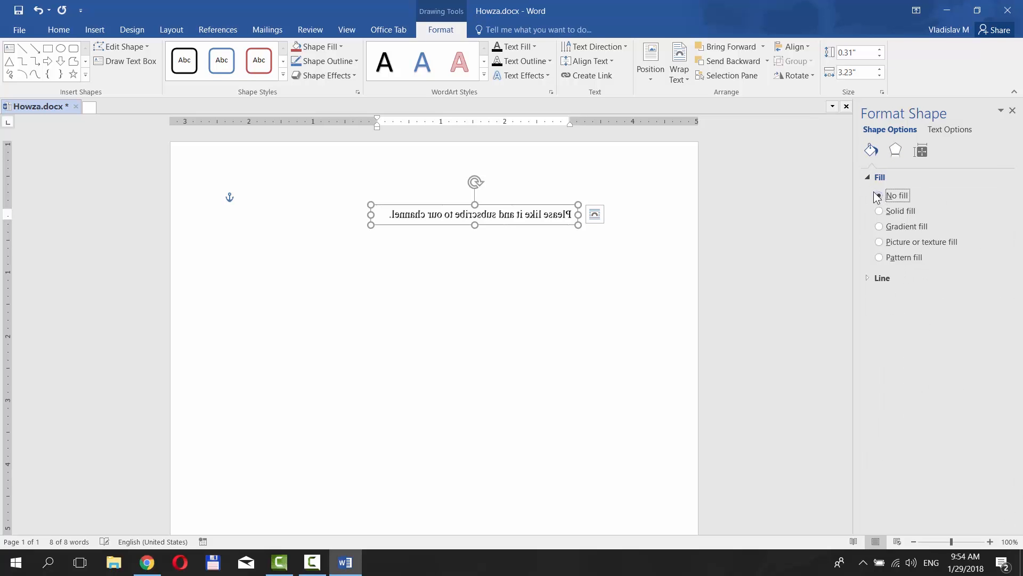